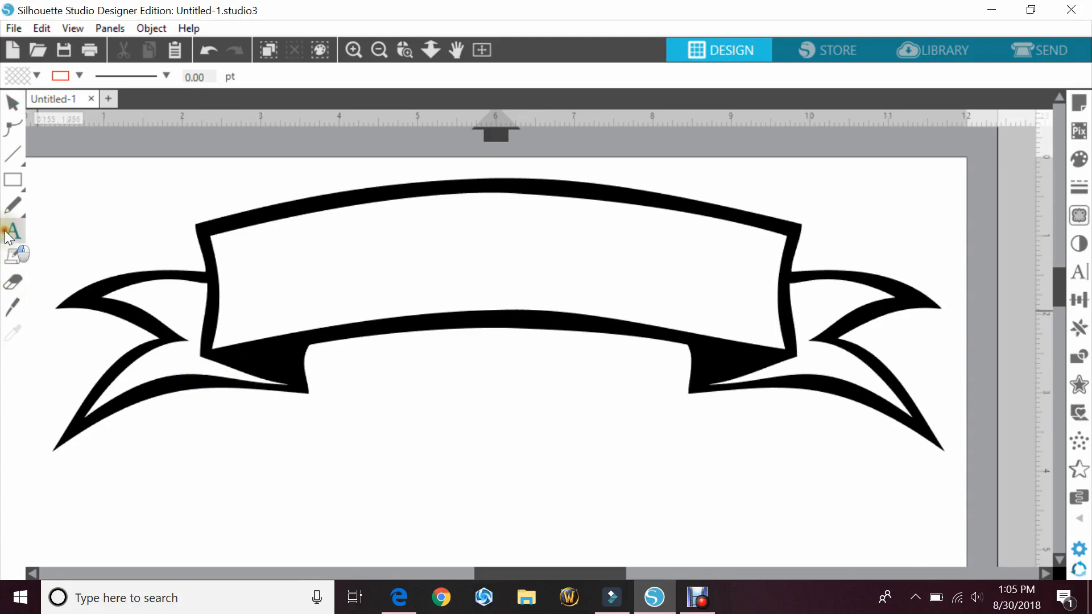
Step: Type WELCOME as a text object below the black ribbon banner and select it
left_click(13, 230)
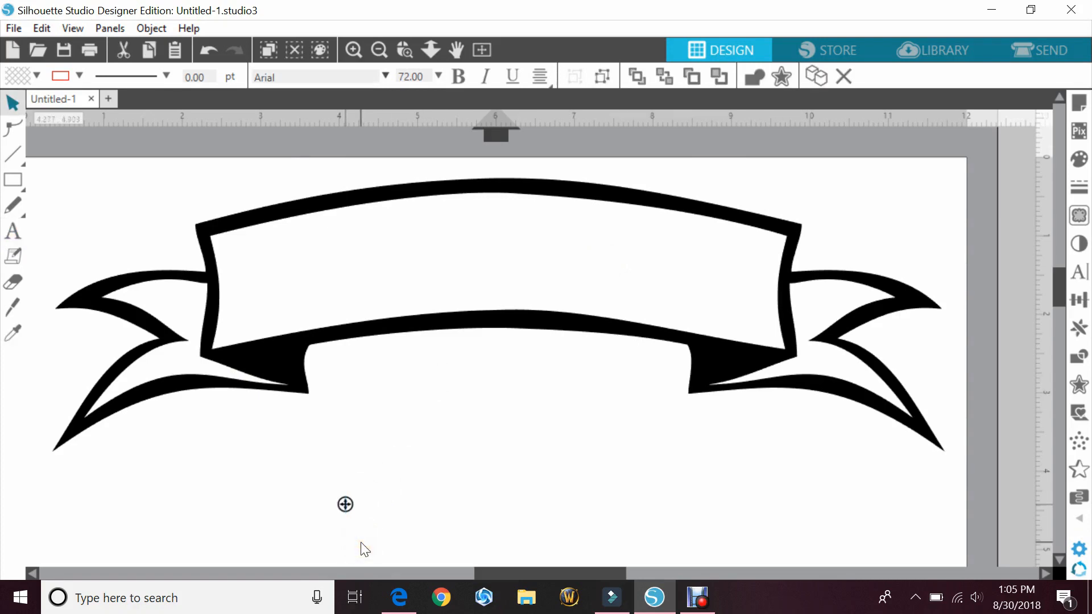
type("WELCOME")
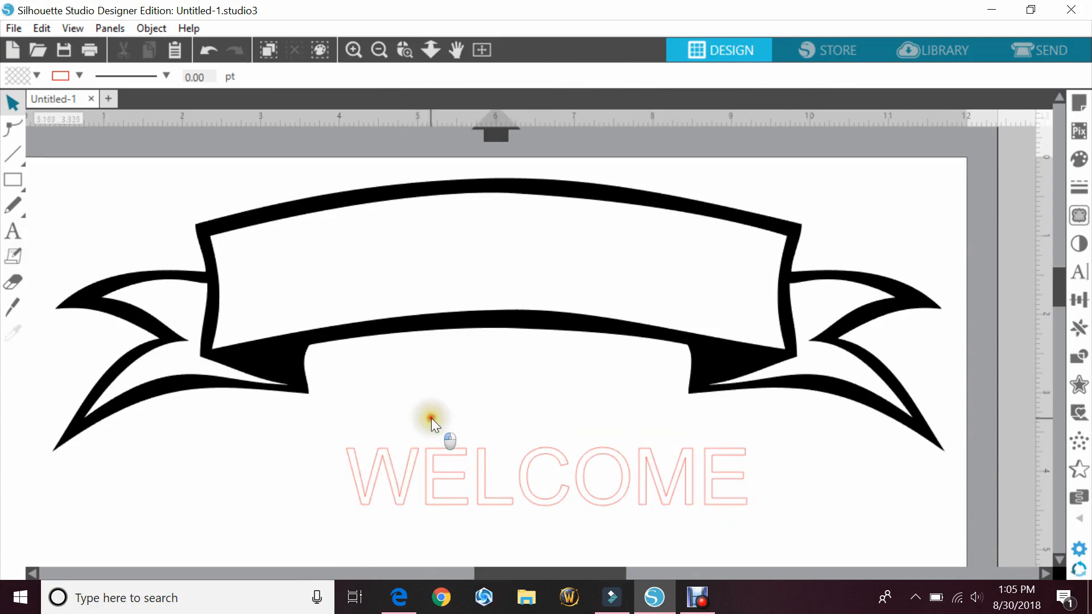
left_click(432, 418)
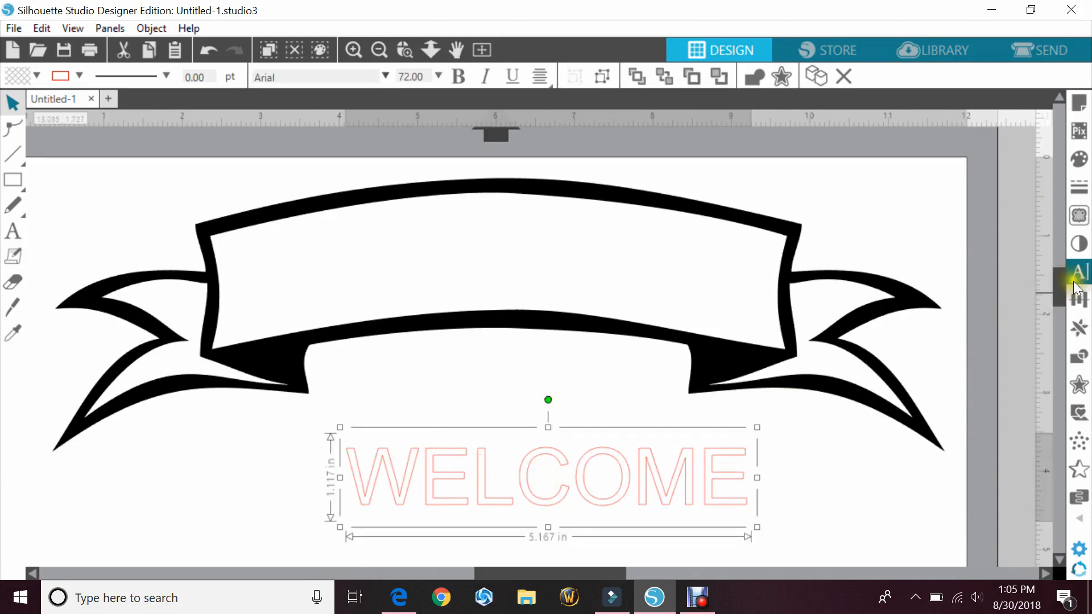
Step: Set WELCOME in Impact, move it enlarged into the banner, and select both
left_click(1076, 272)
type("Impact")
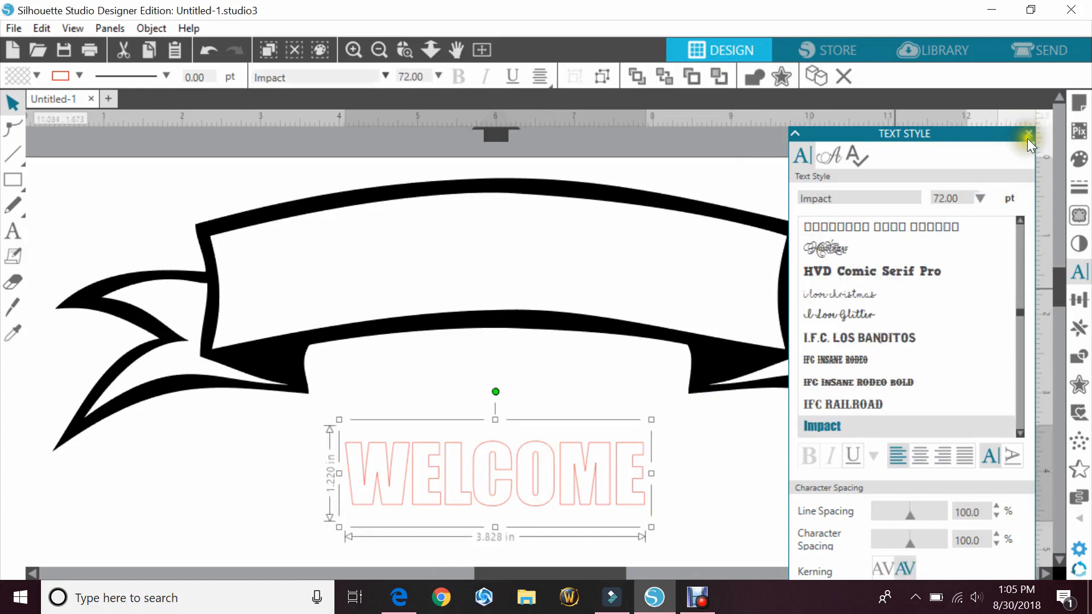
left_click(1026, 133)
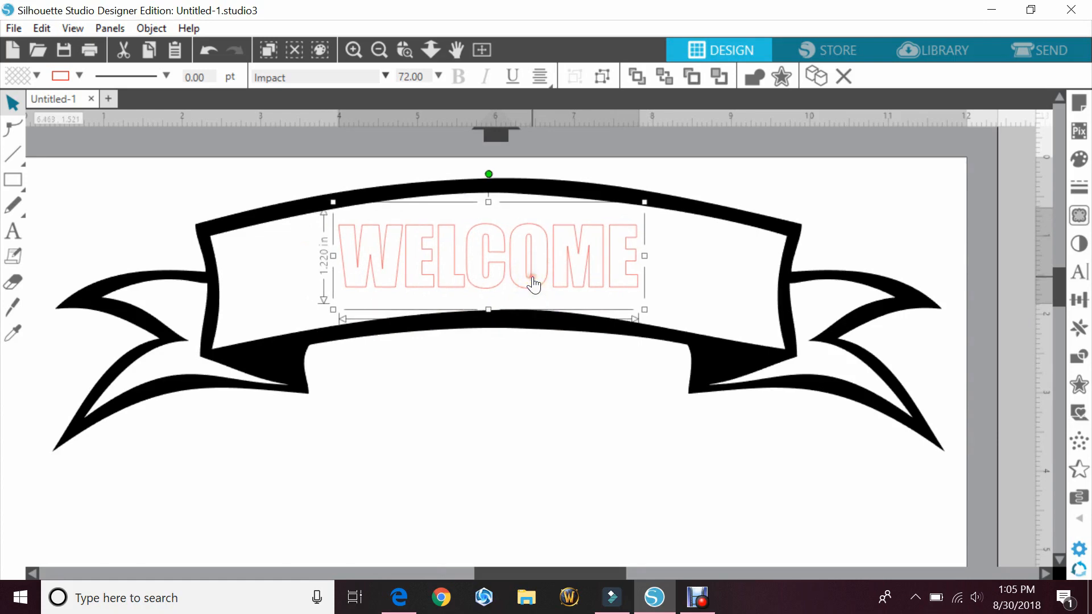
left_click(525, 282)
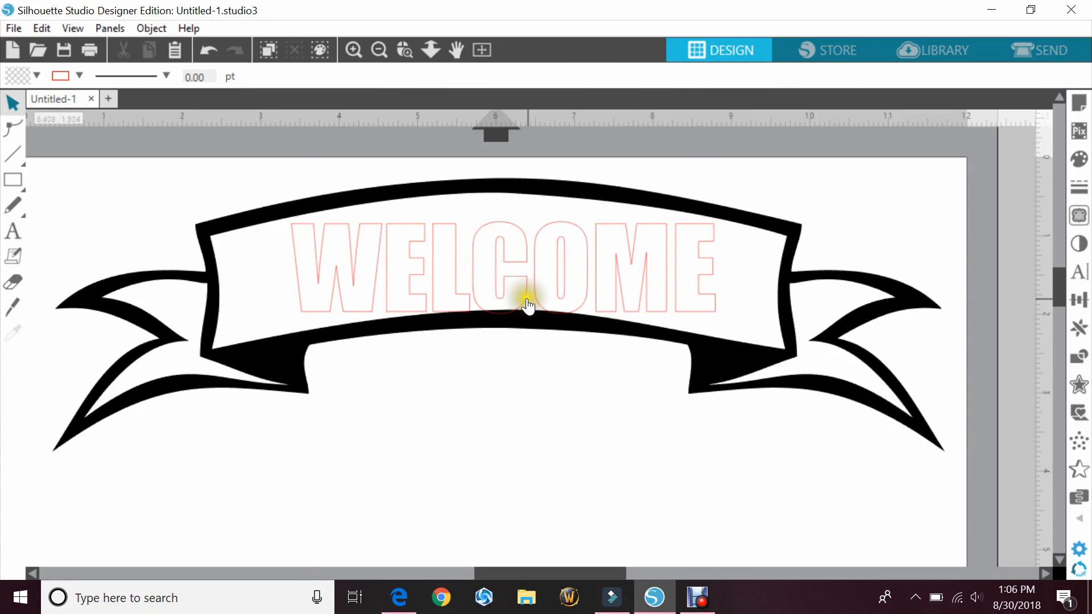
left_click(528, 304)
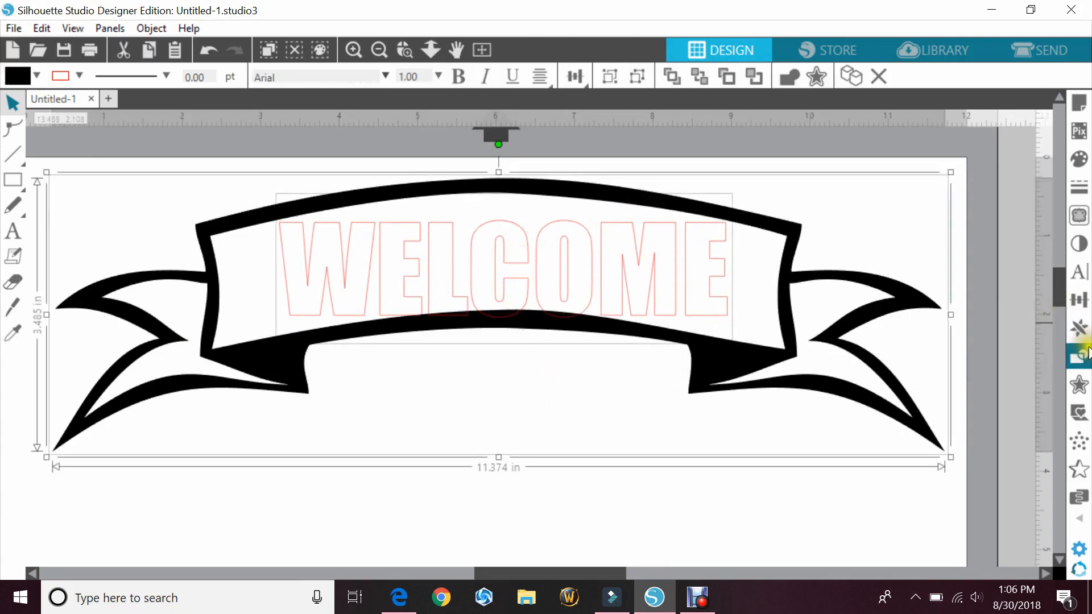
mouse_move(1078, 300)
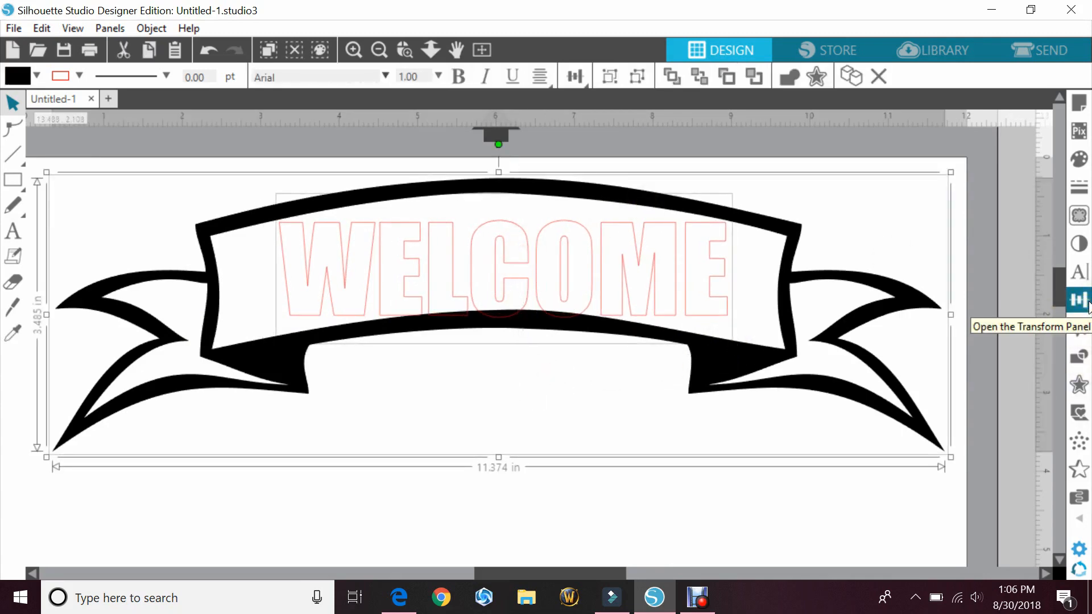
Step: Align the Impact WELCOME text to the horizontal center of the banner
left_click(1079, 301)
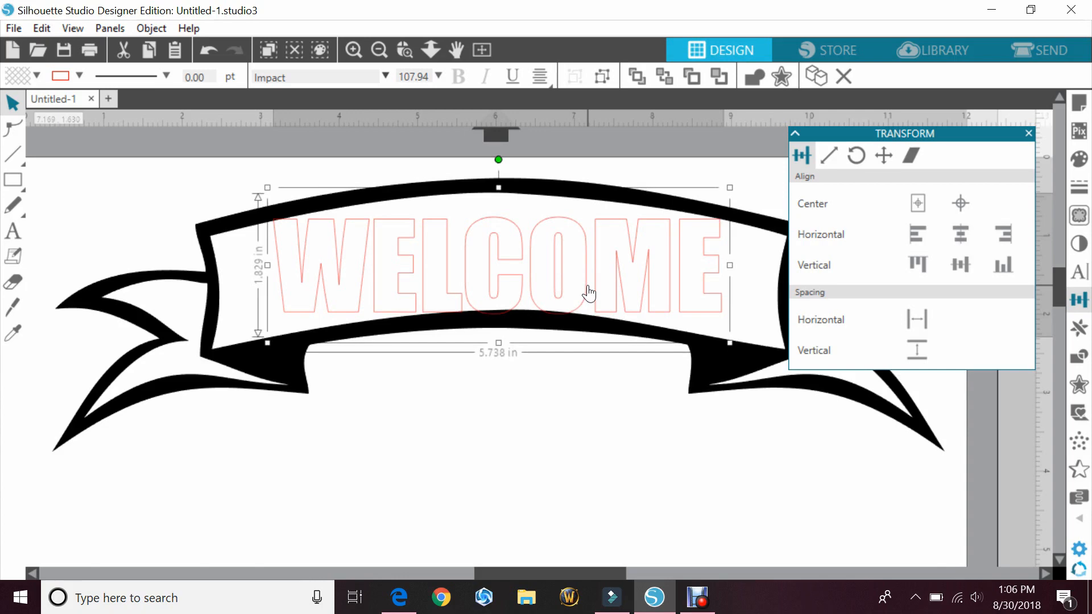
left_click(1027, 133)
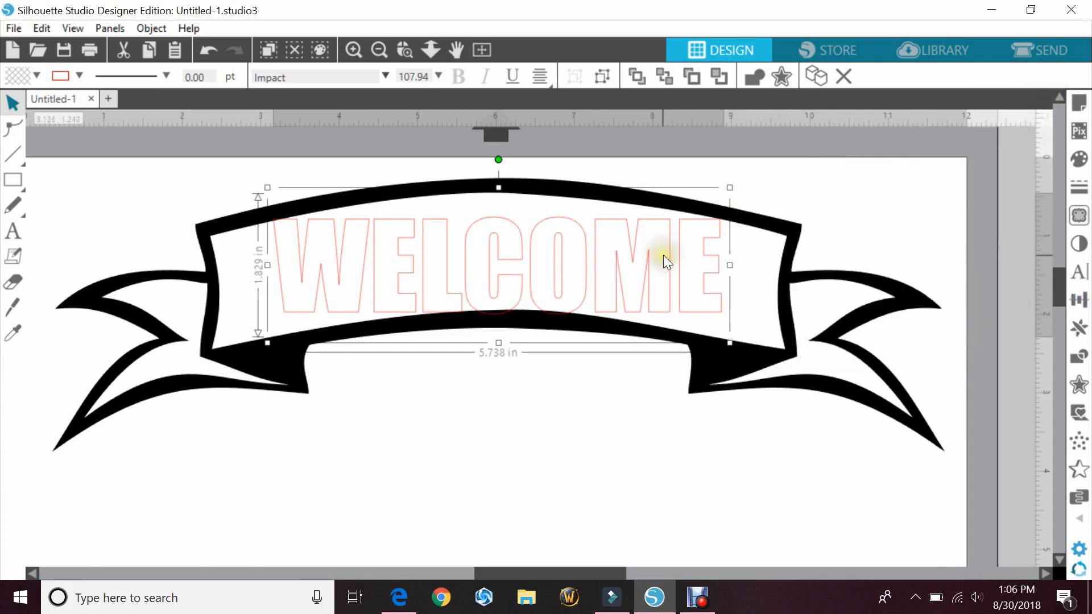
mouse_move(666, 263)
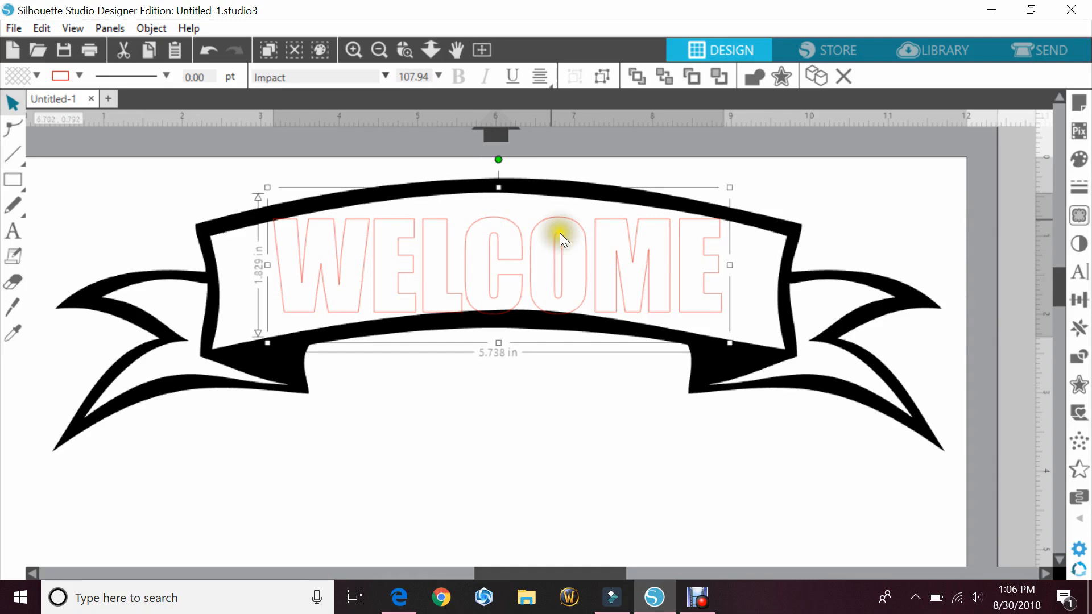
mouse_move(1010, 490)
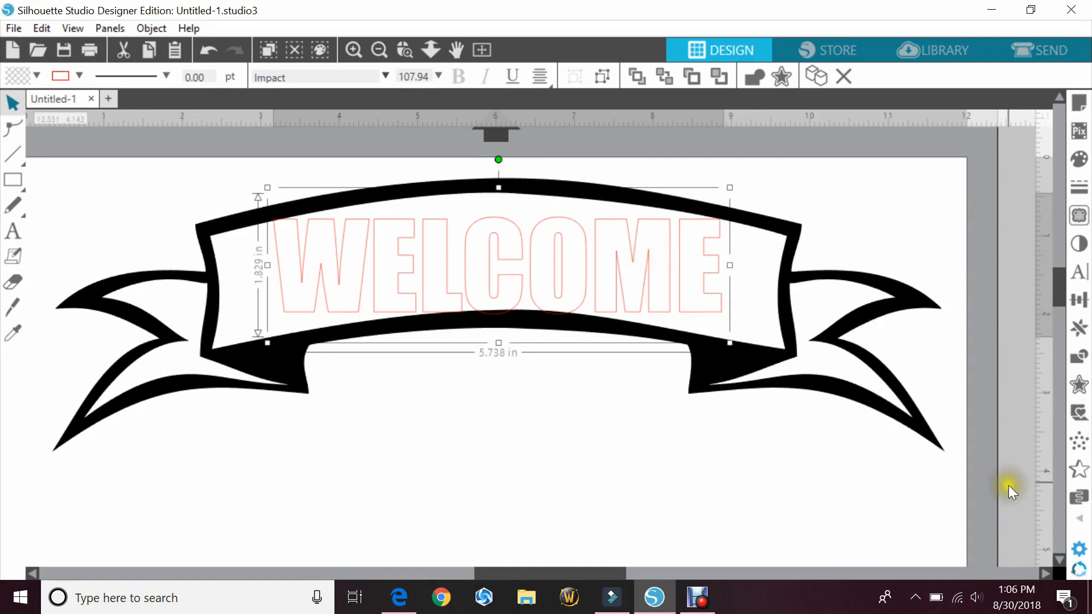
mouse_move(967, 508)
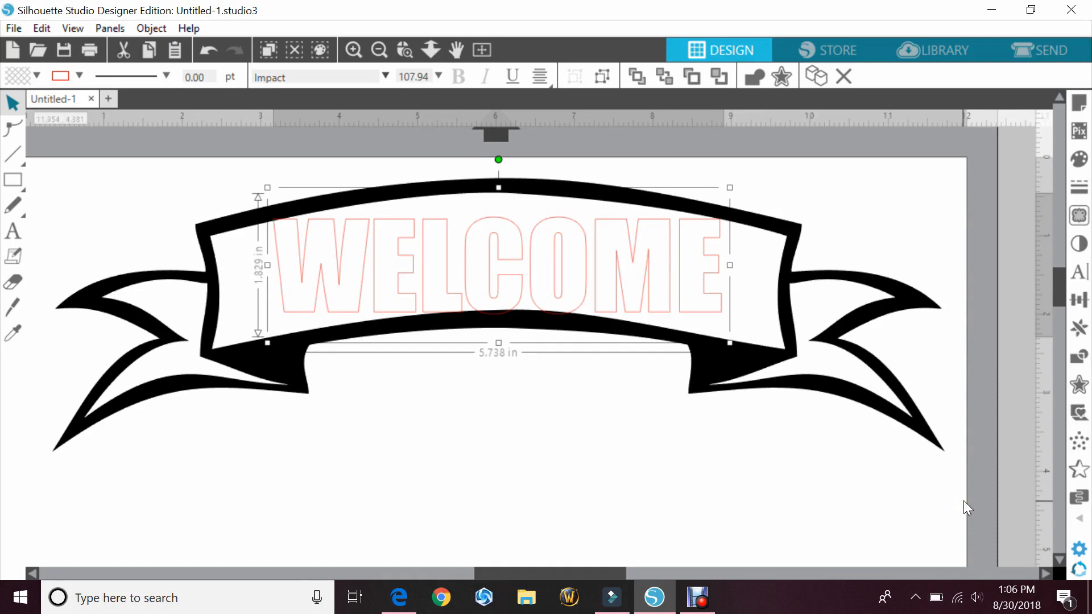
mouse_move(768, 399)
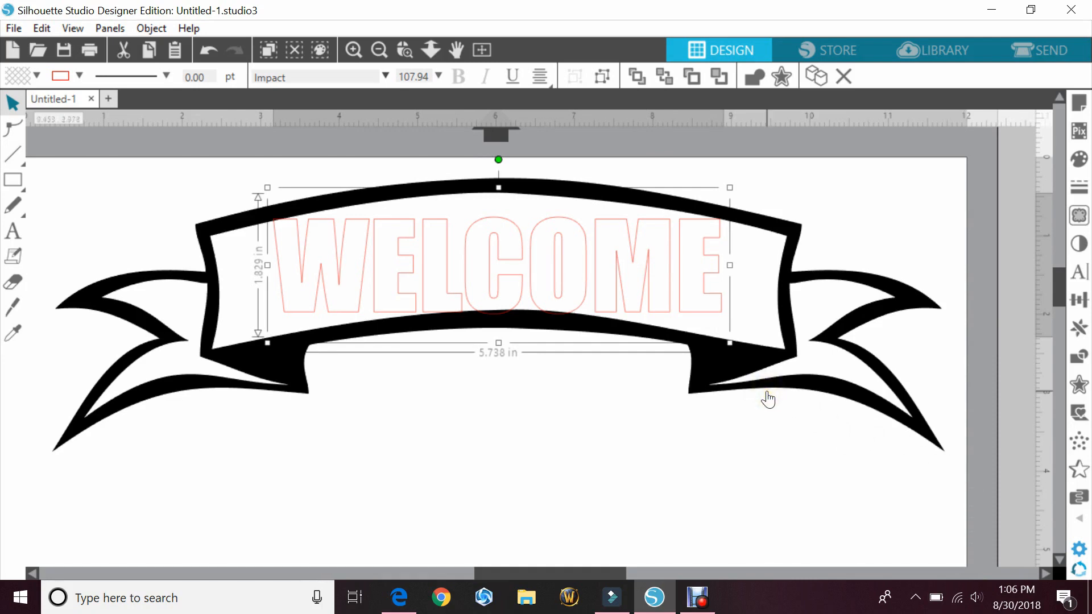
mouse_move(1083, 533)
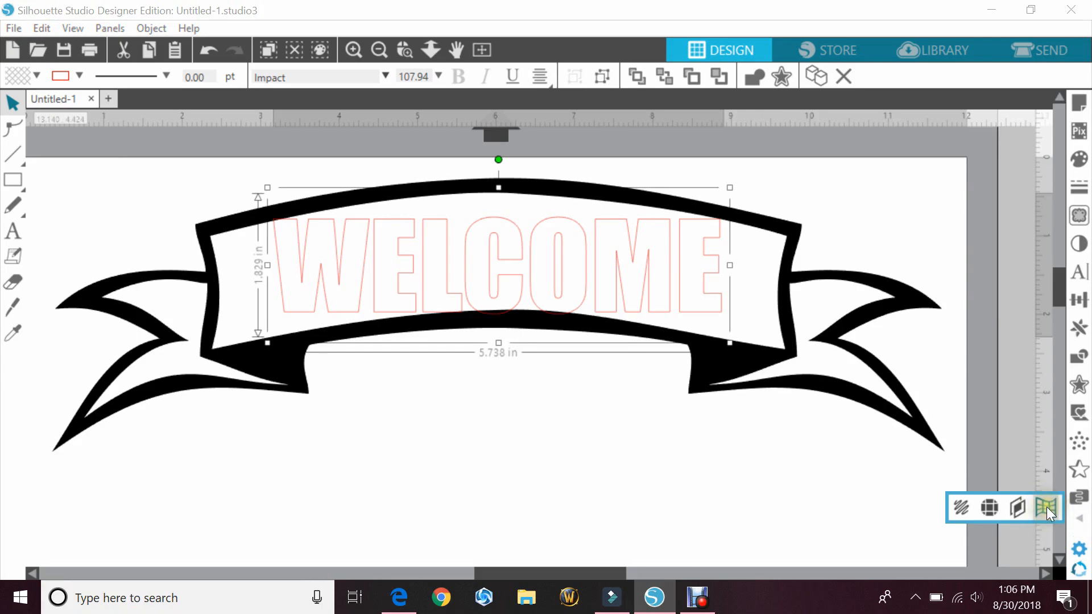
Step: Wrap the WELCOME text in a three-division warp envelope
left_click(1047, 506)
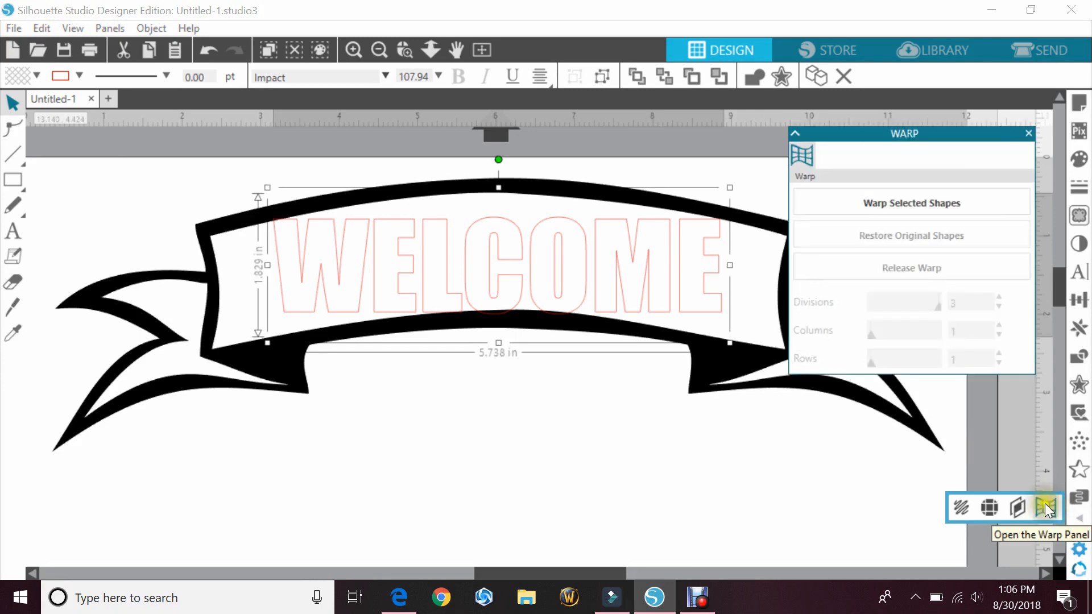
mouse_move(909, 202)
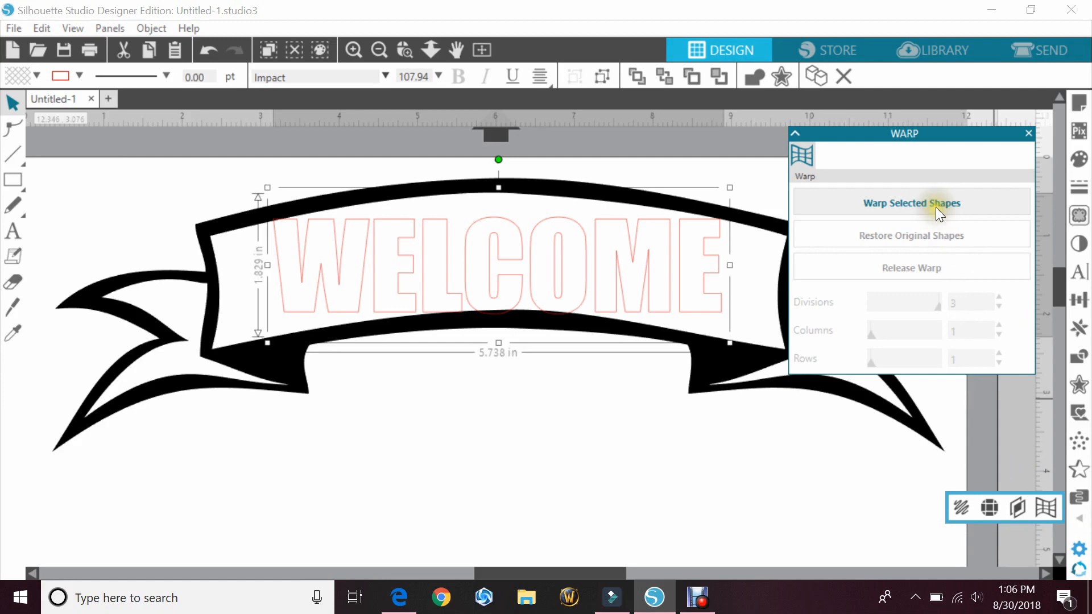
left_click(909, 203)
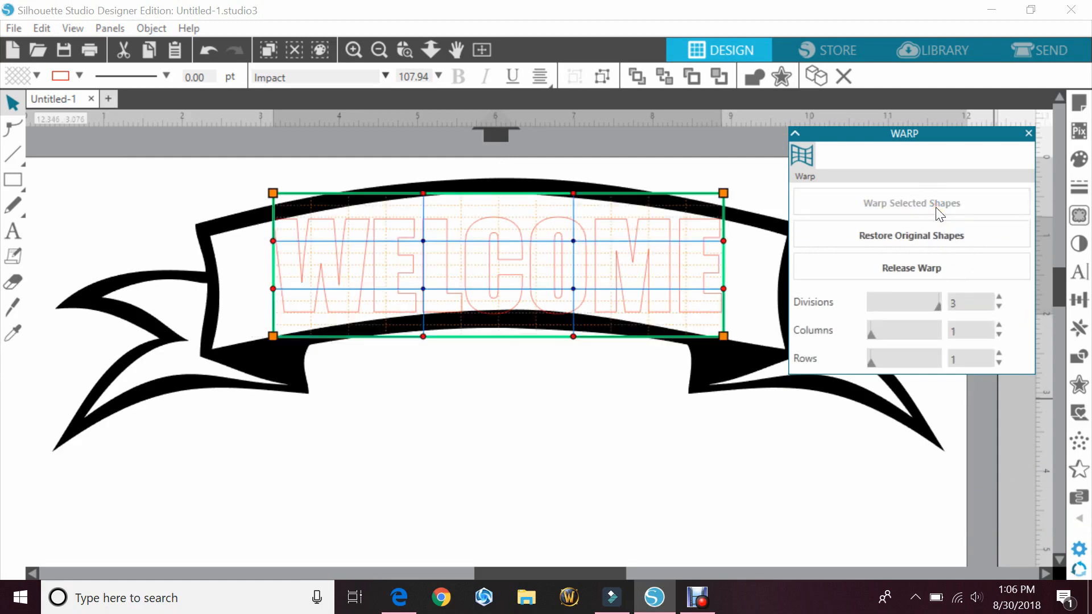
mouse_move(910, 203)
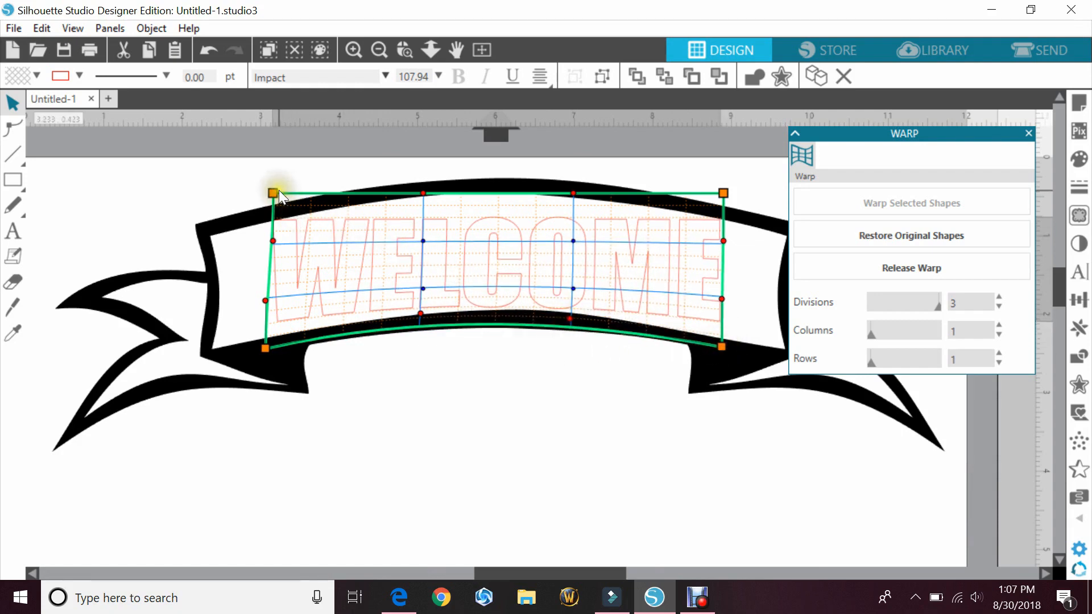
Step: Drag the warp corners and rows so WELCOME arches along the banner's top and bottom curves
left_click_drag(272, 193, 261, 211)
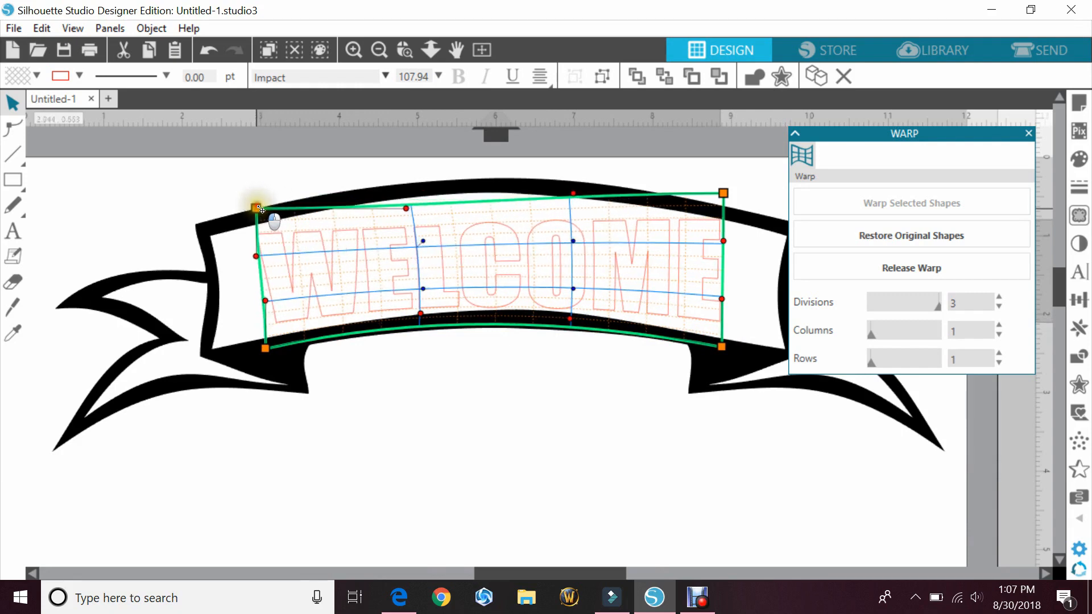
left_click_drag(259, 209, 402, 194)
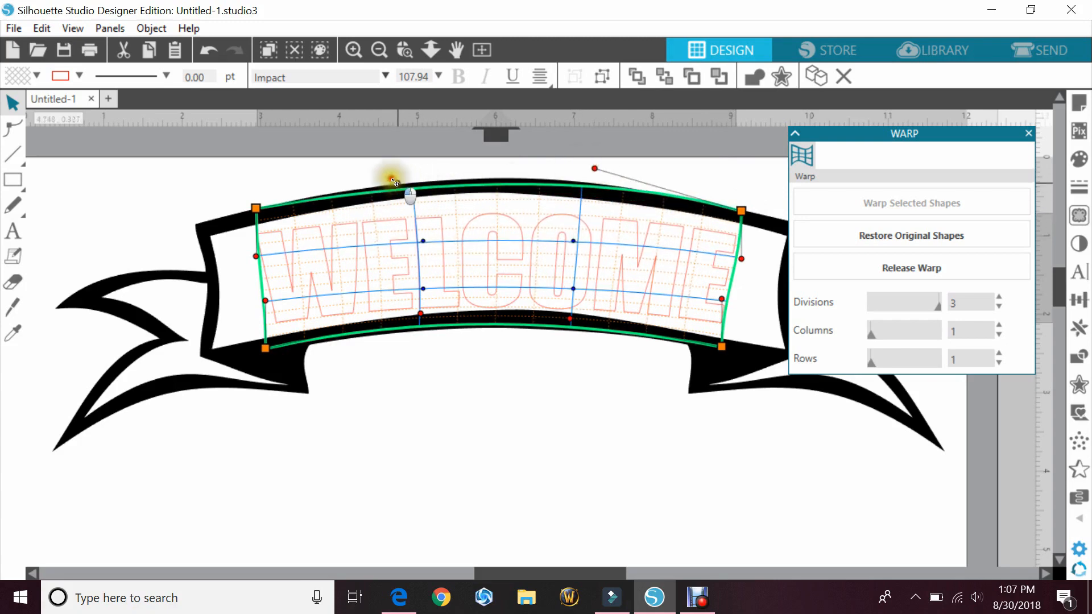
left_click_drag(394, 178, 386, 161)
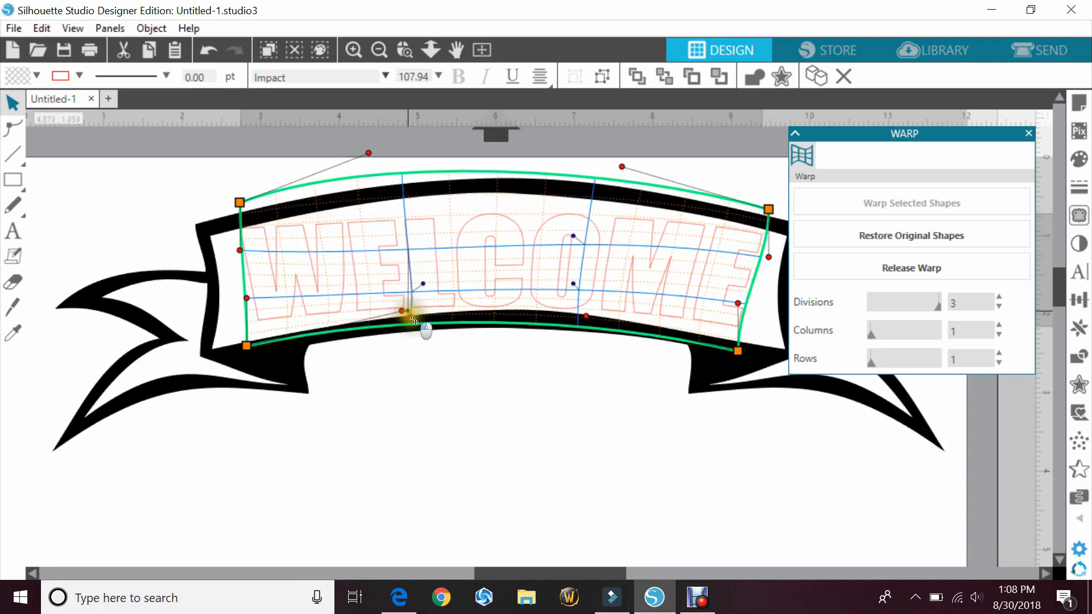
left_click_drag(403, 311, 410, 272)
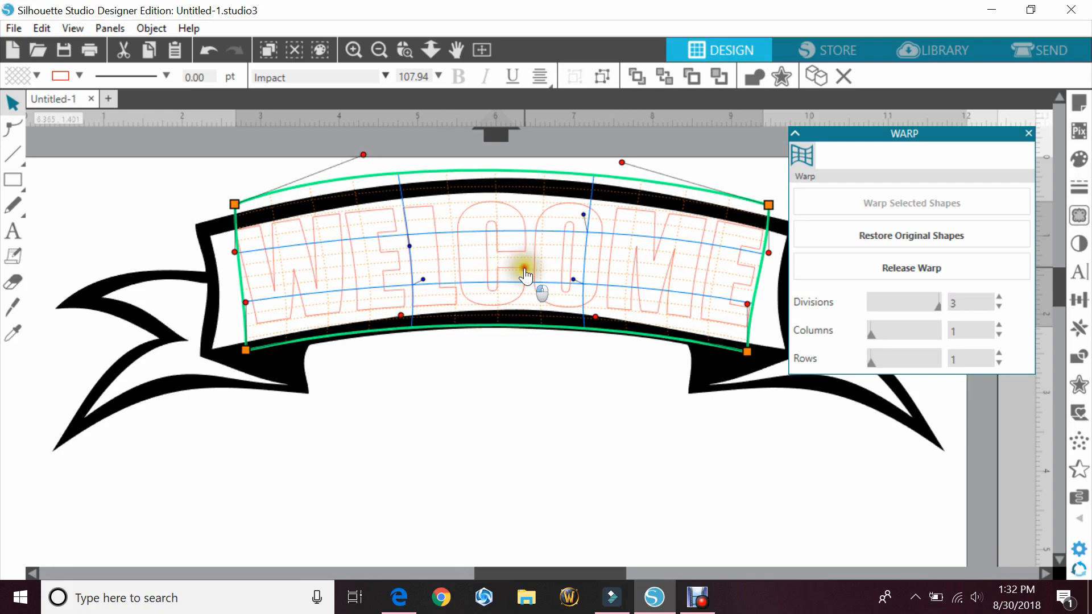
left_click(910, 267)
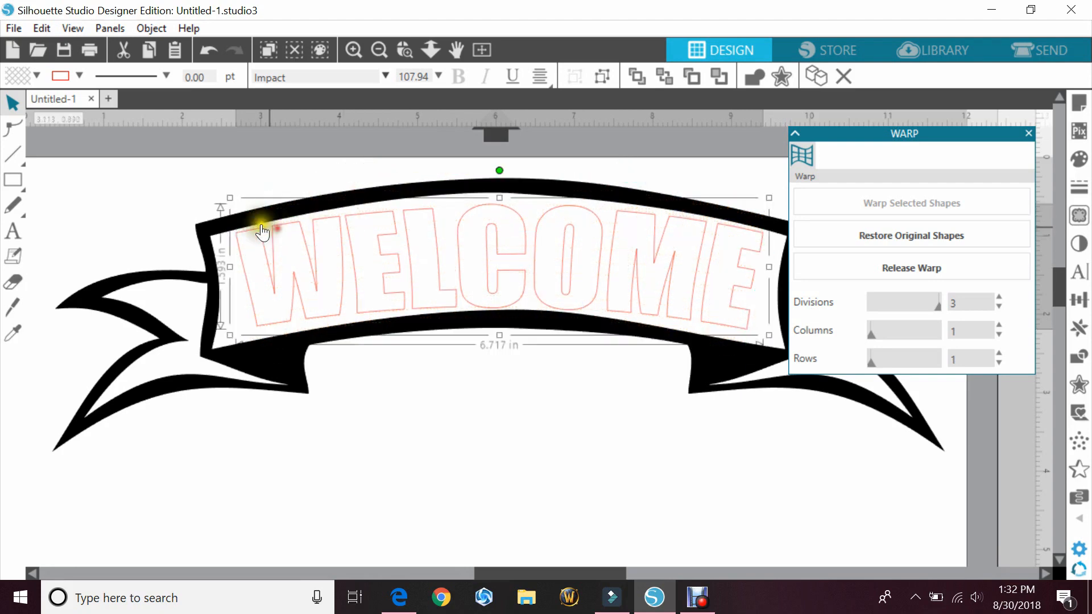
left_click(910, 202)
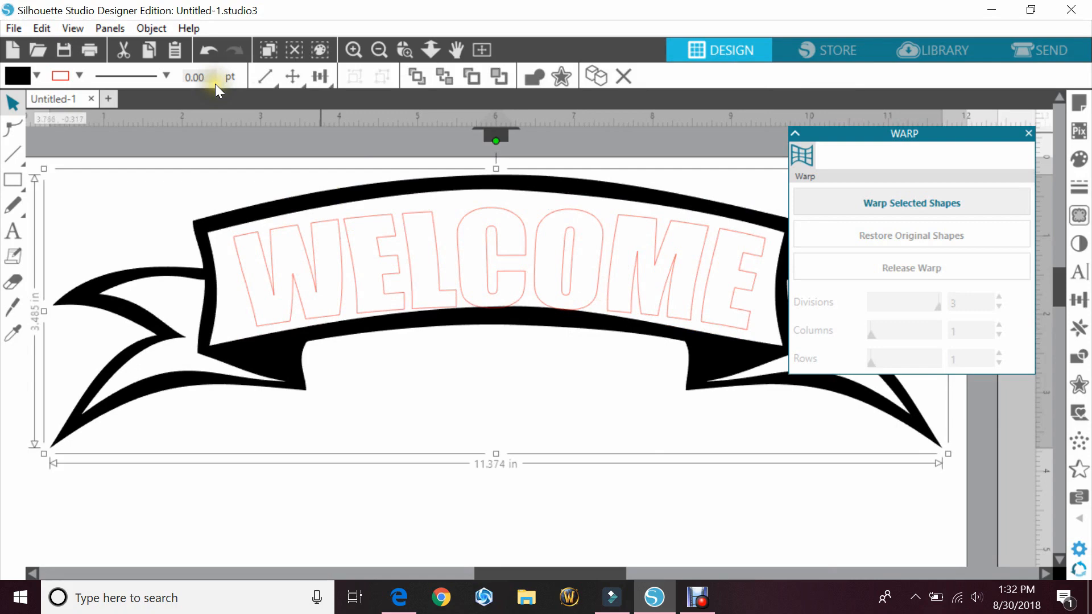
left_click(909, 202)
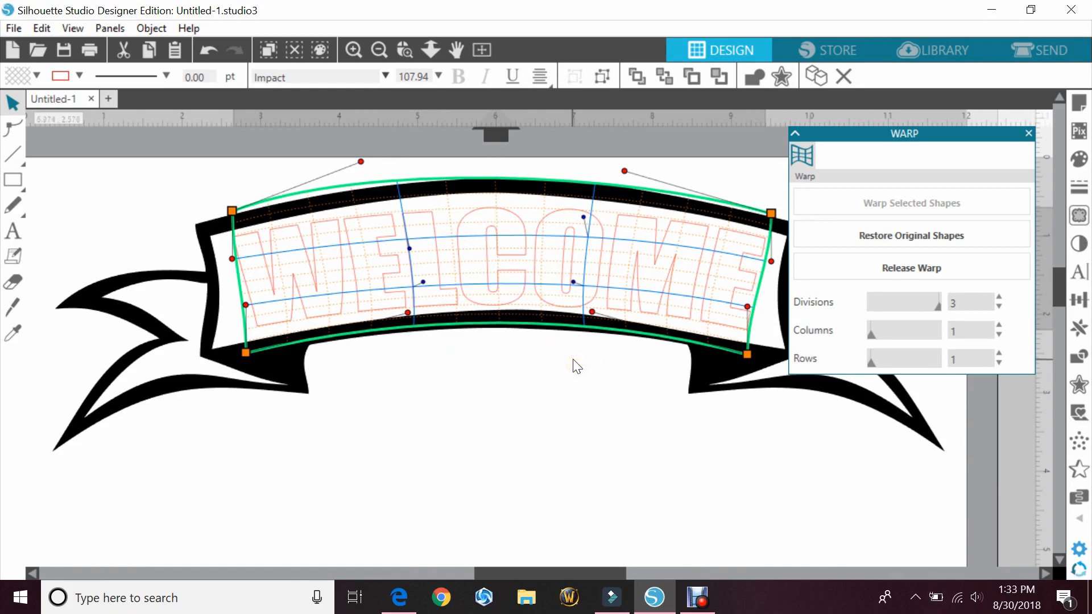
mouse_move(952, 272)
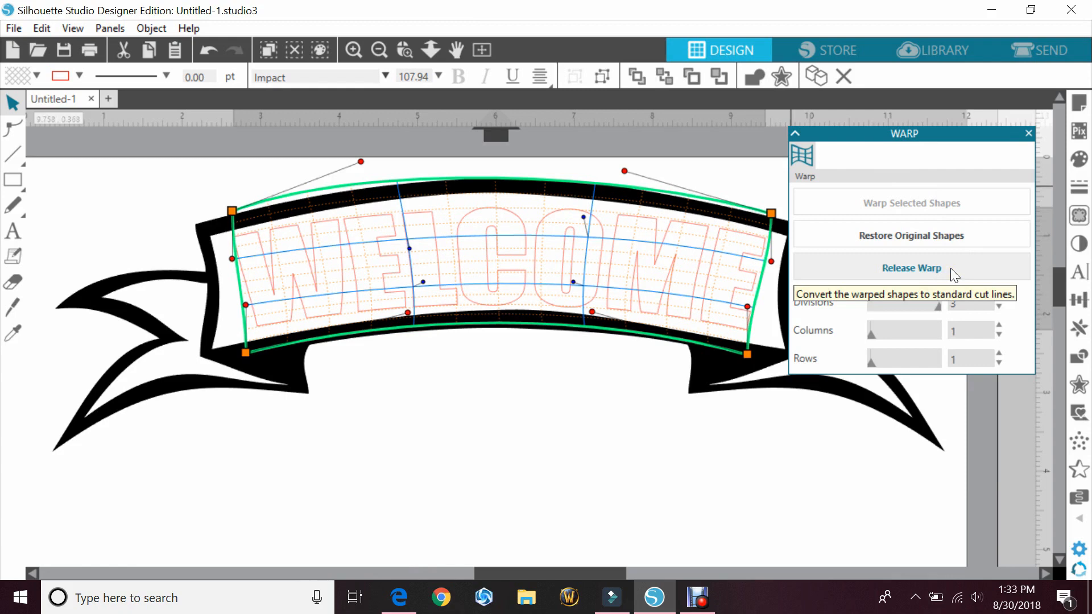
Step: Release the warp on WELCOME, group the letters, and close the Warp panel
left_click(911, 267)
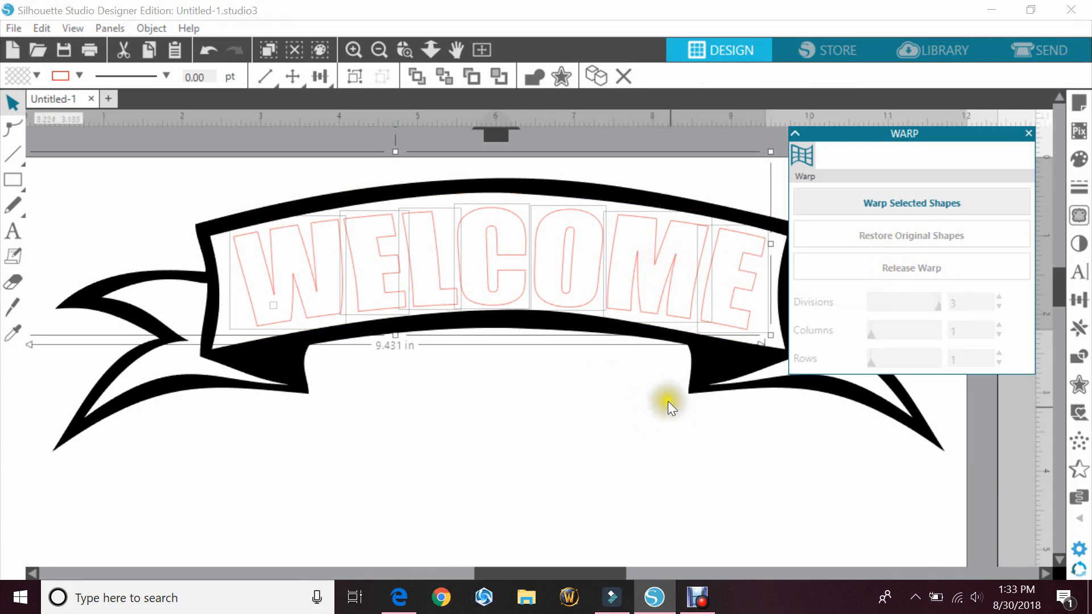
right_click(668, 407)
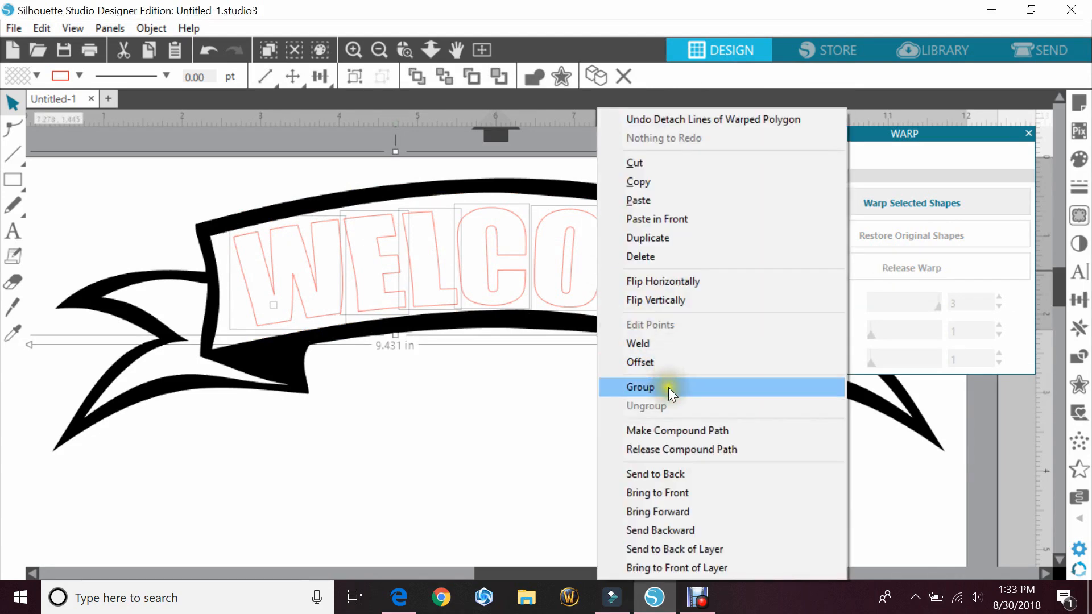
left_click(639, 387)
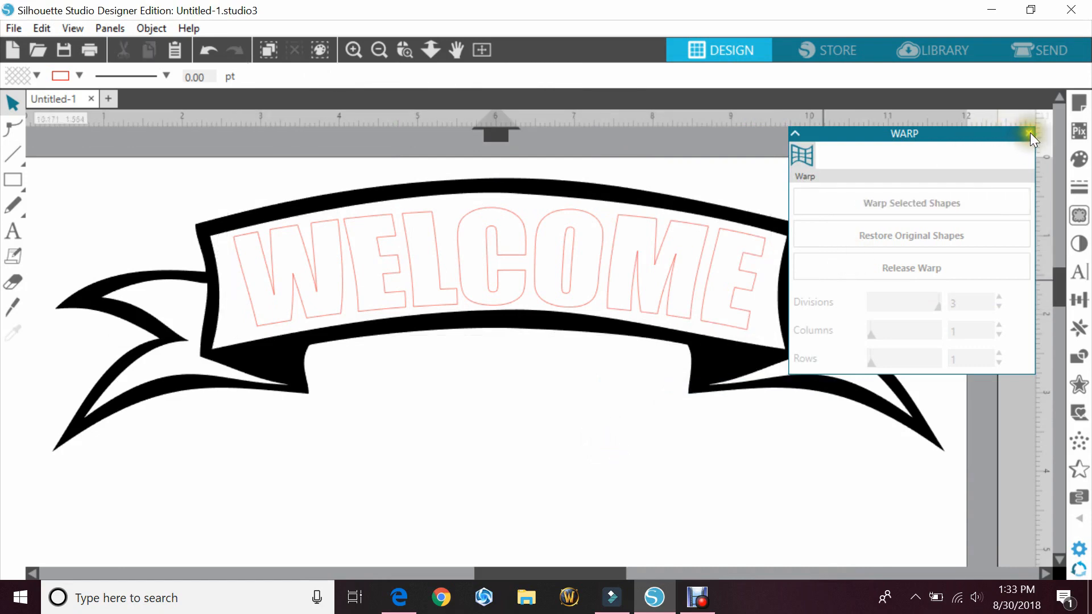
left_click(1031, 133)
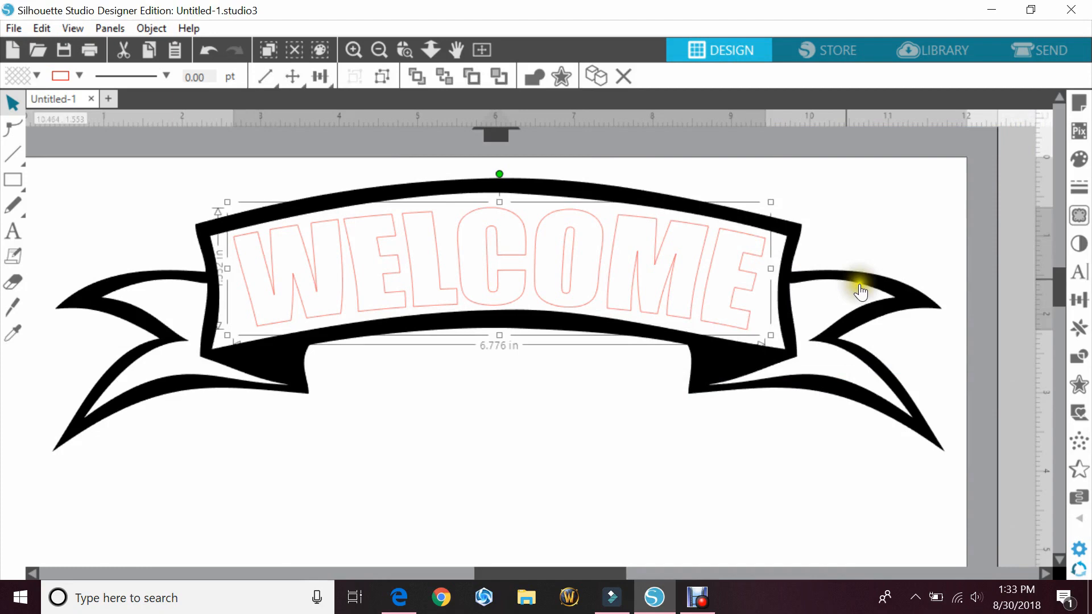
mouse_move(1076, 387)
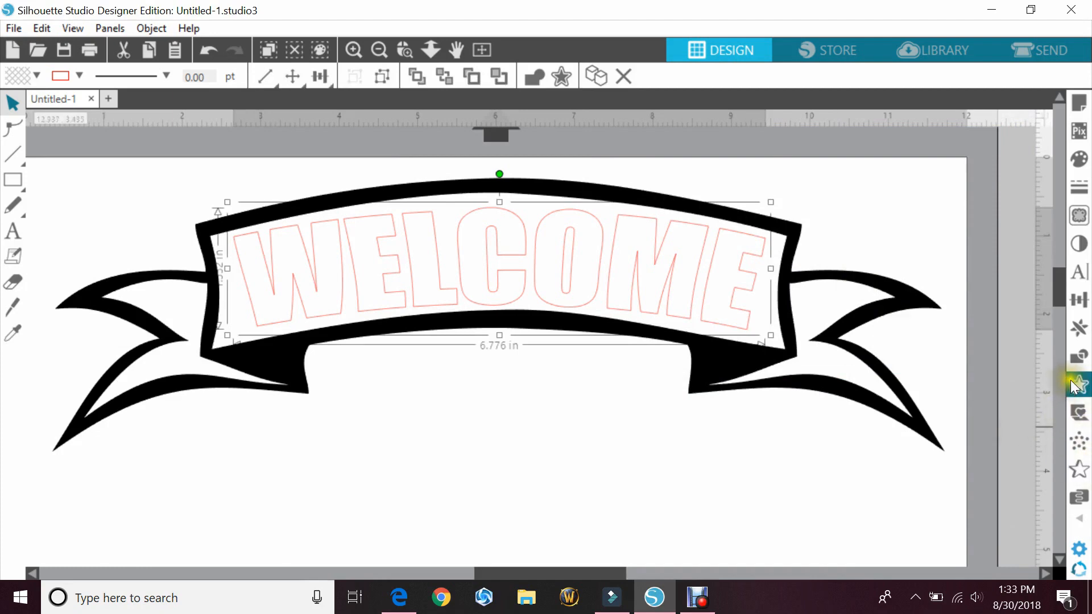
Step: Set the rounded offset distance to 0.020 in and apply it around WELCOME
left_click(1077, 383)
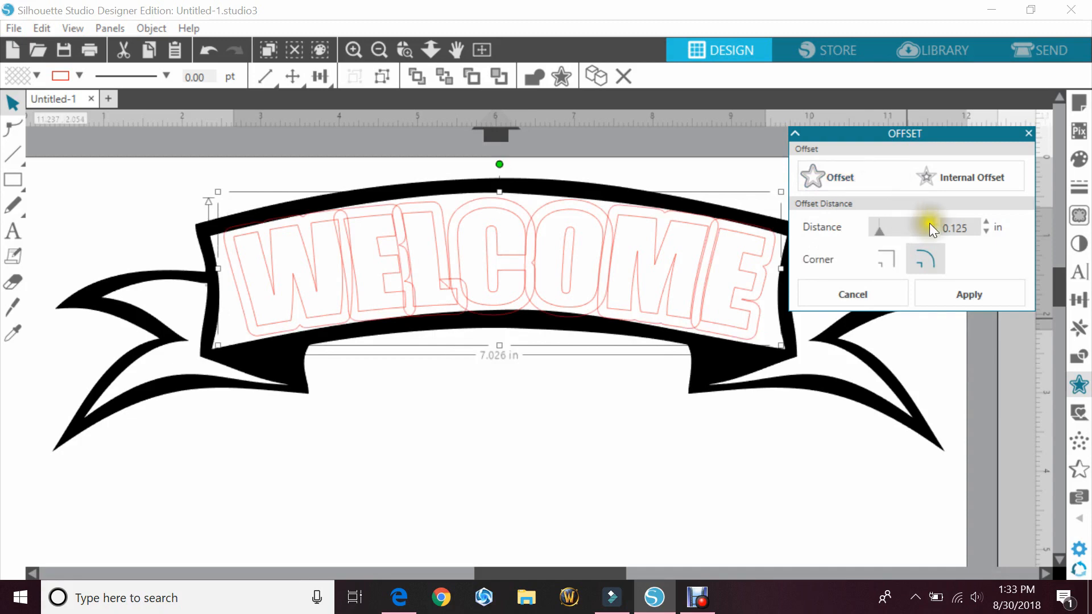
triple_click(958, 227)
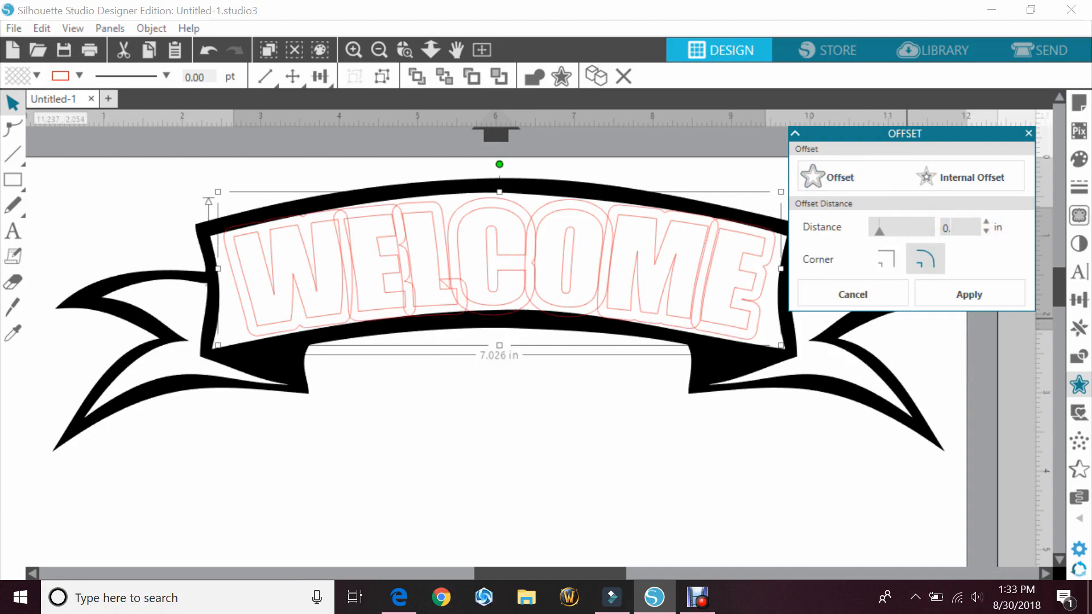
type("0.01")
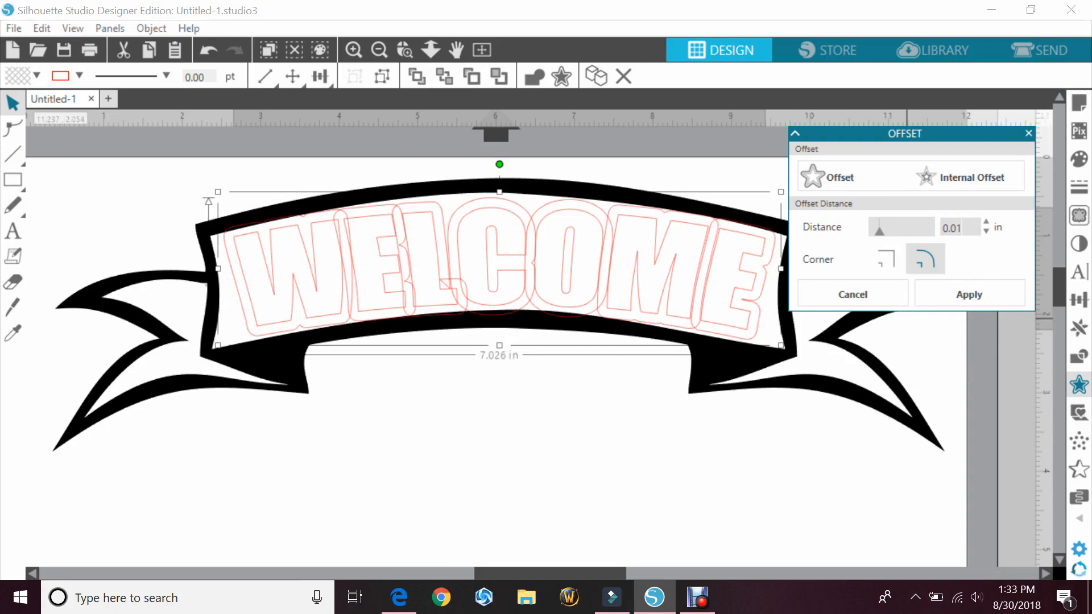
left_click(986, 223)
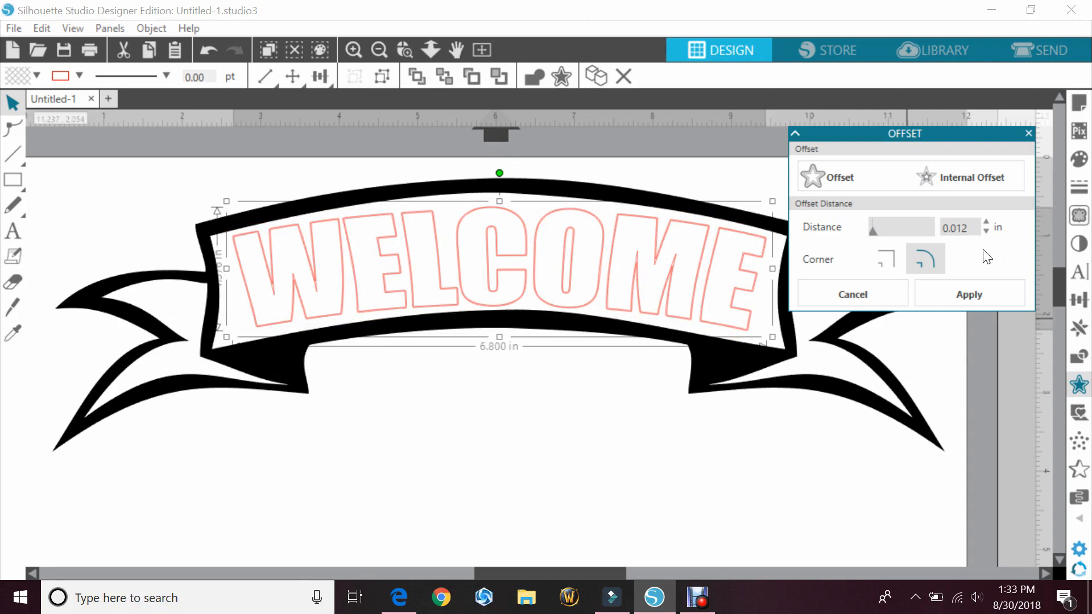
left_click(985, 232)
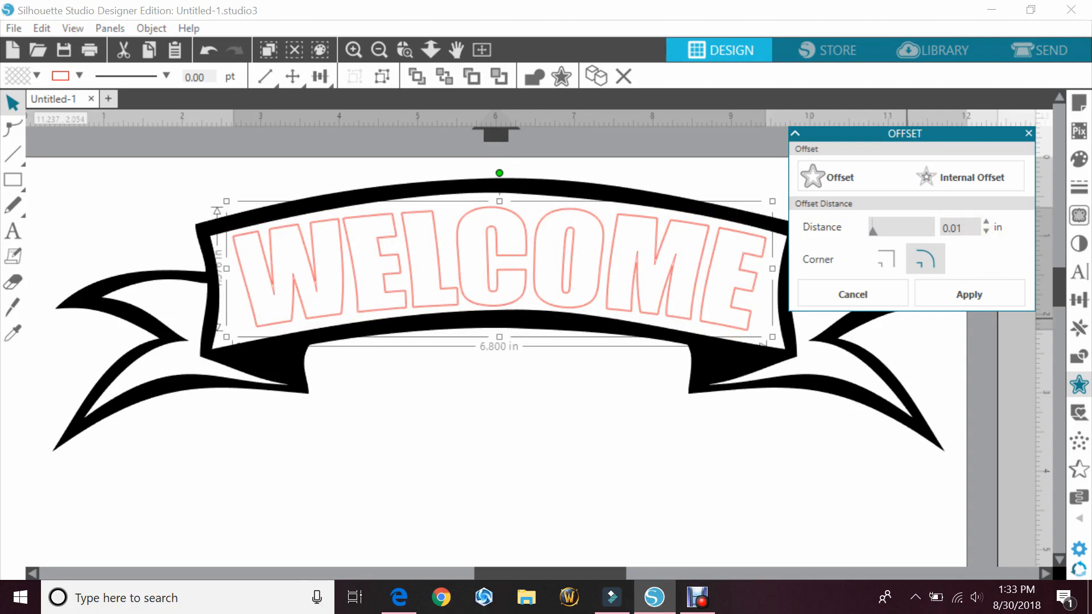
left_click(986, 231)
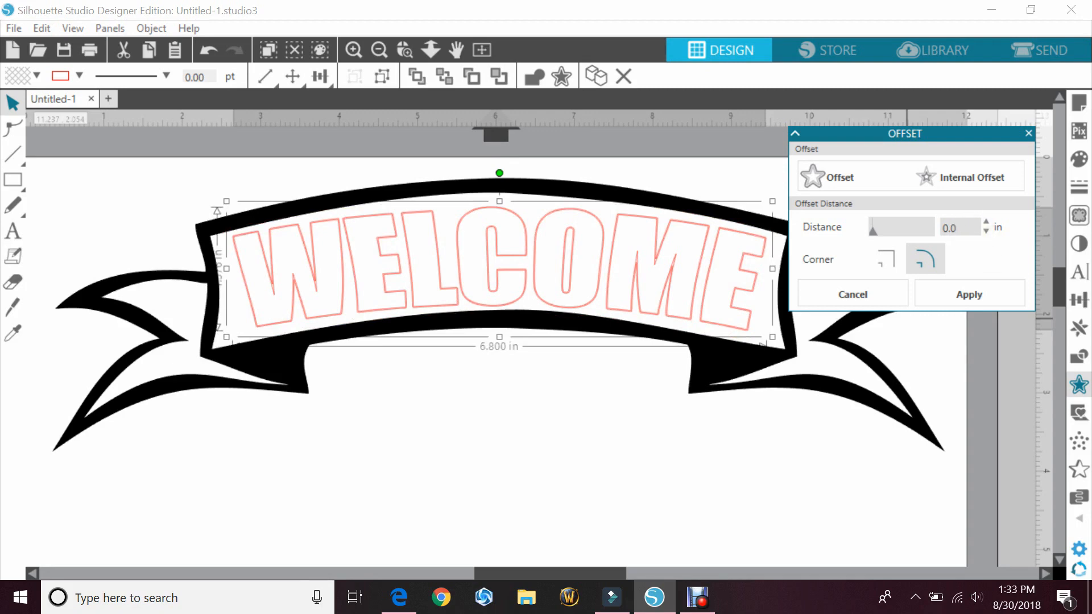
left_click(985, 223)
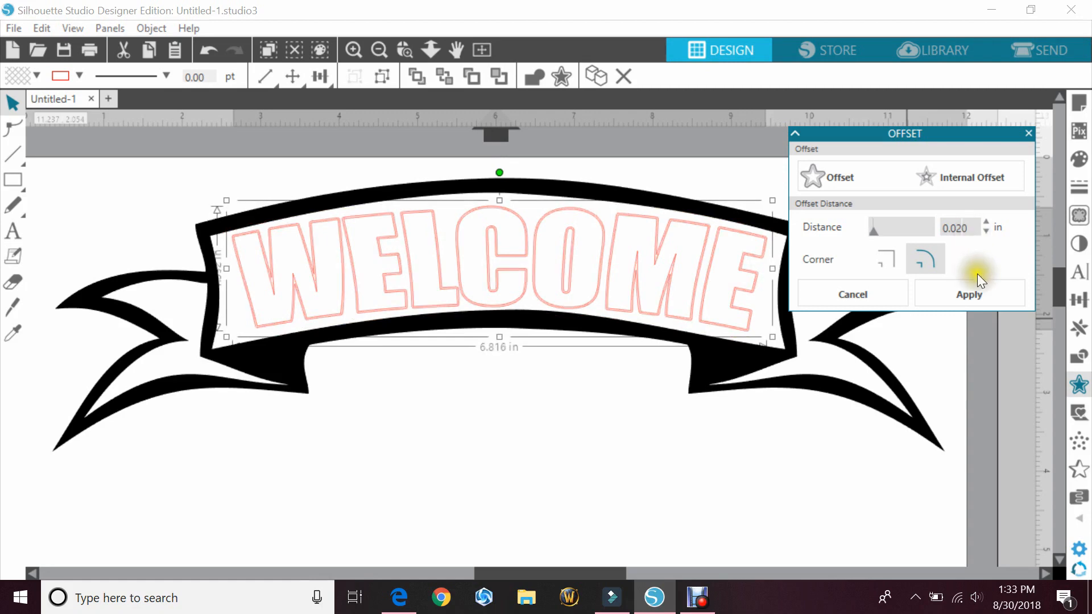
left_click(968, 294)
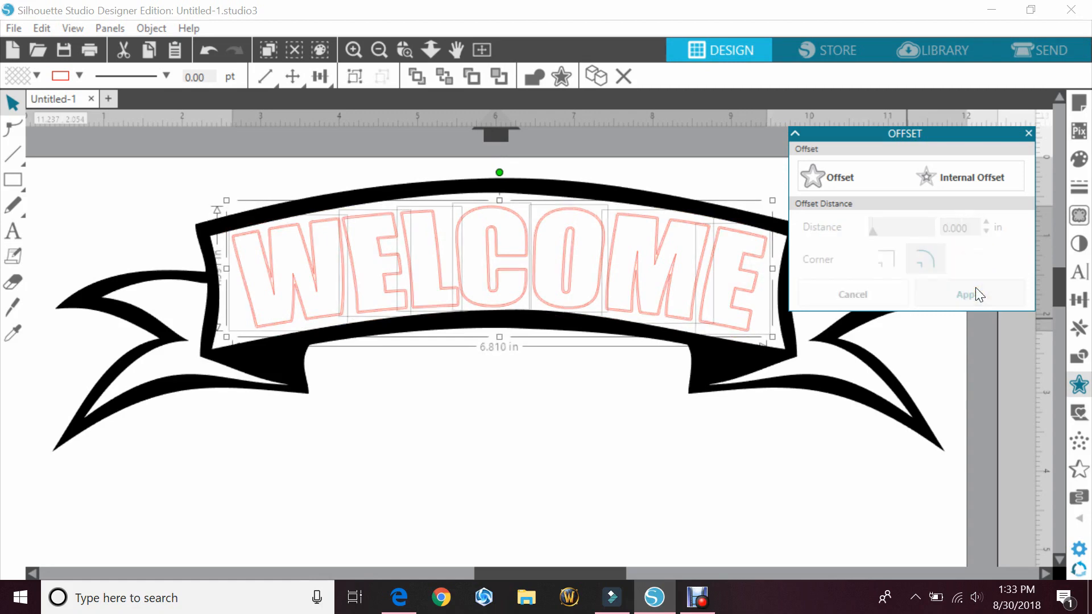
mouse_move(584, 301)
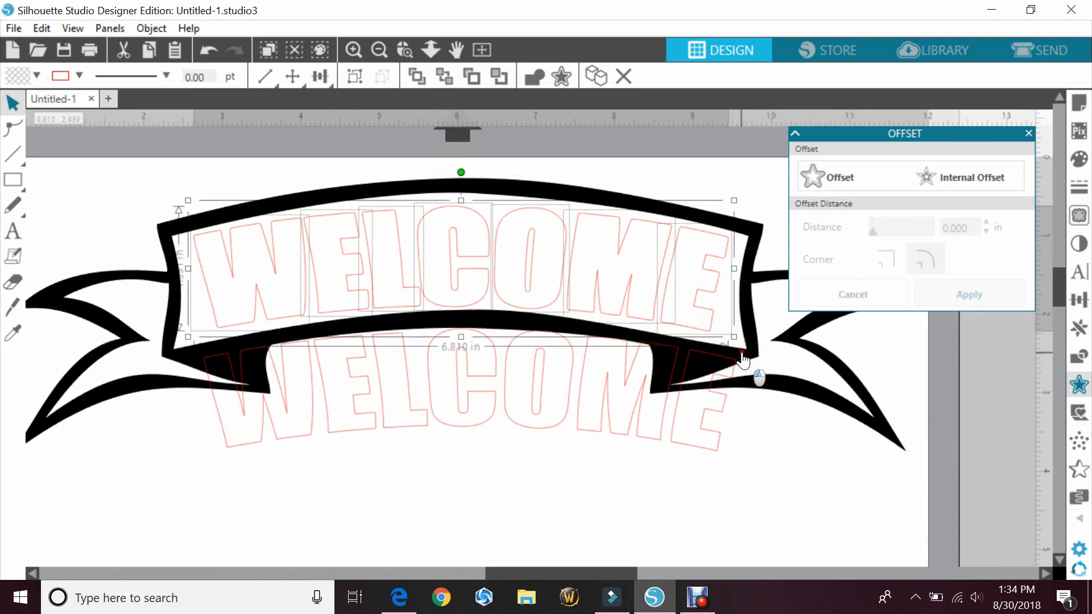
Step: Fill the WELCOME letters pink, then select the banner and show its fill colours
right_click(744, 359)
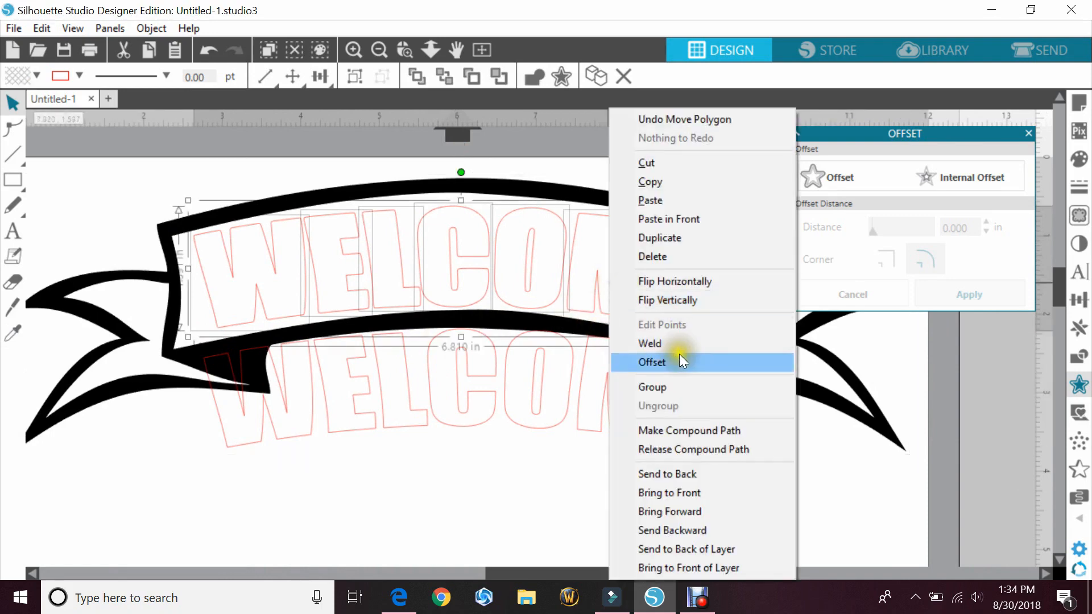
left_click(651, 362)
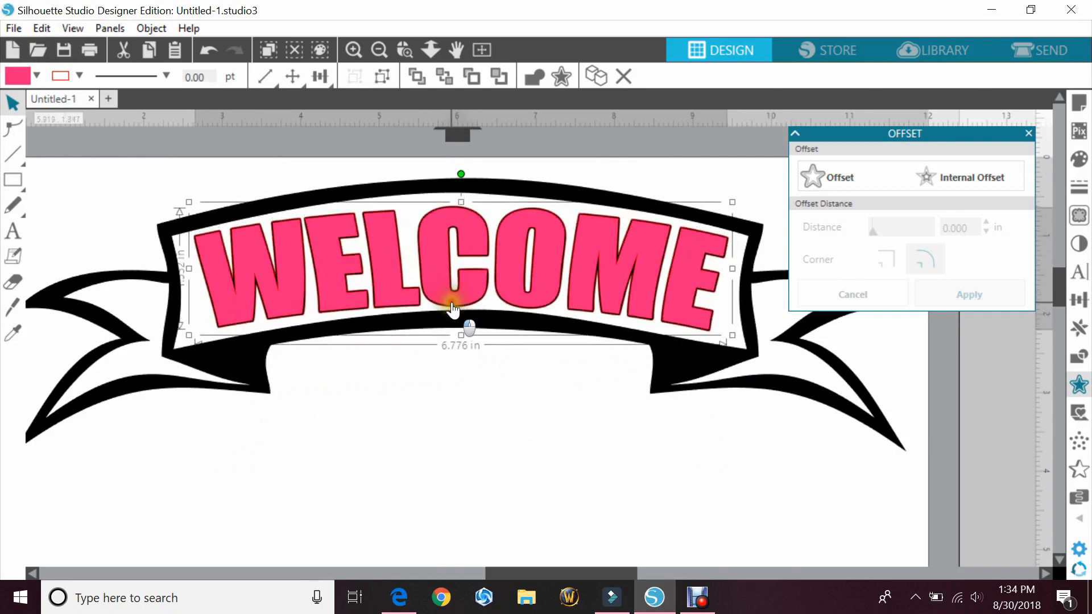
left_click(480, 438)
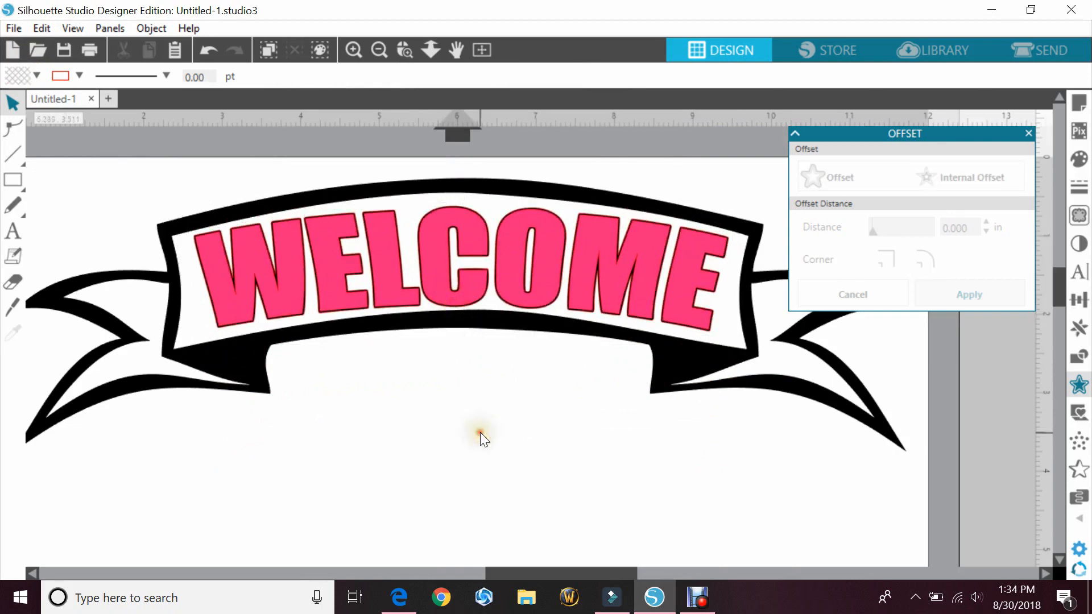
left_click(480, 437)
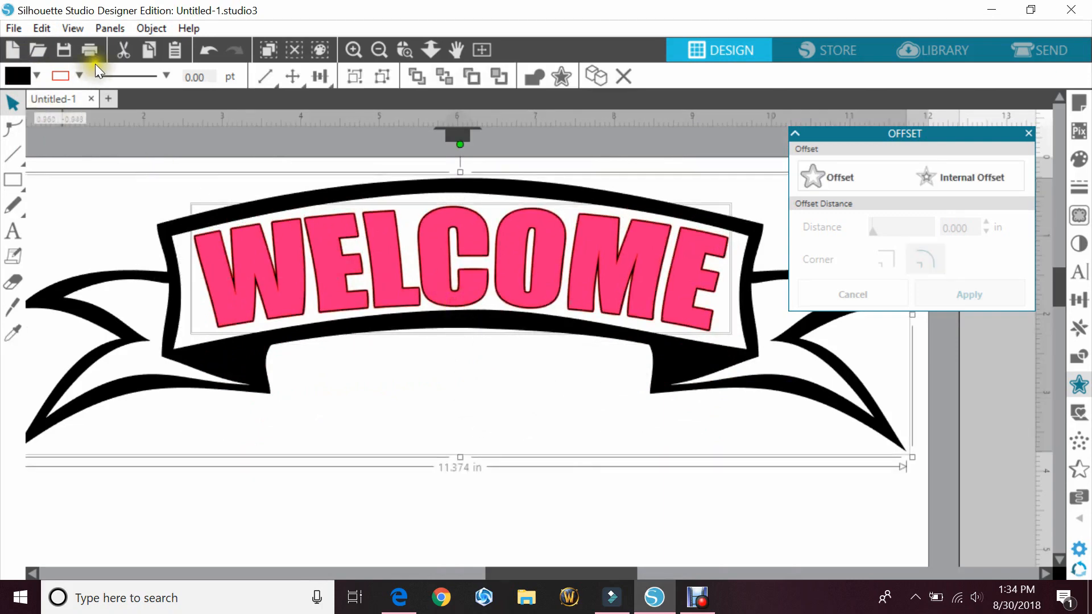
left_click(78, 77)
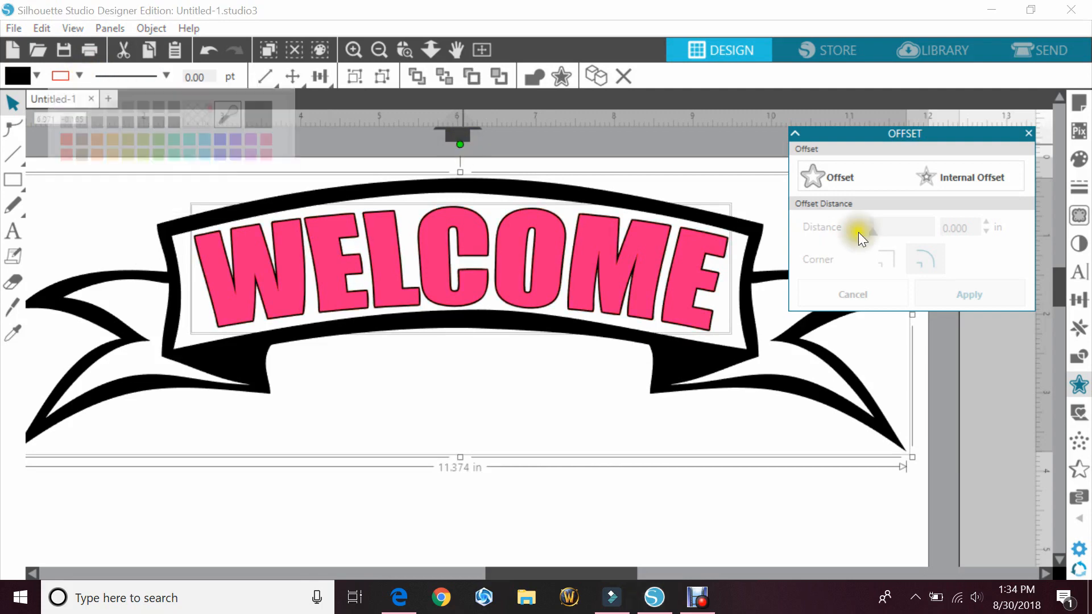